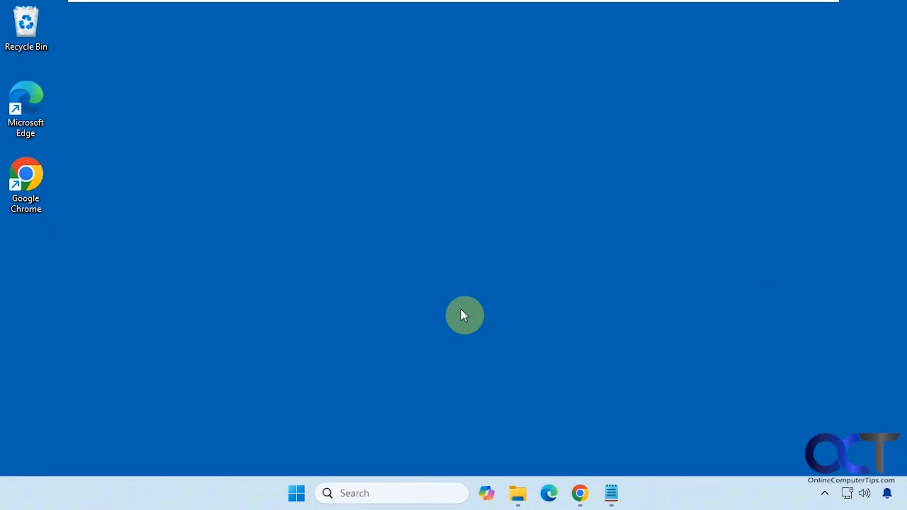
{"action": "mouse_move", "coordinate": [452, 309]}
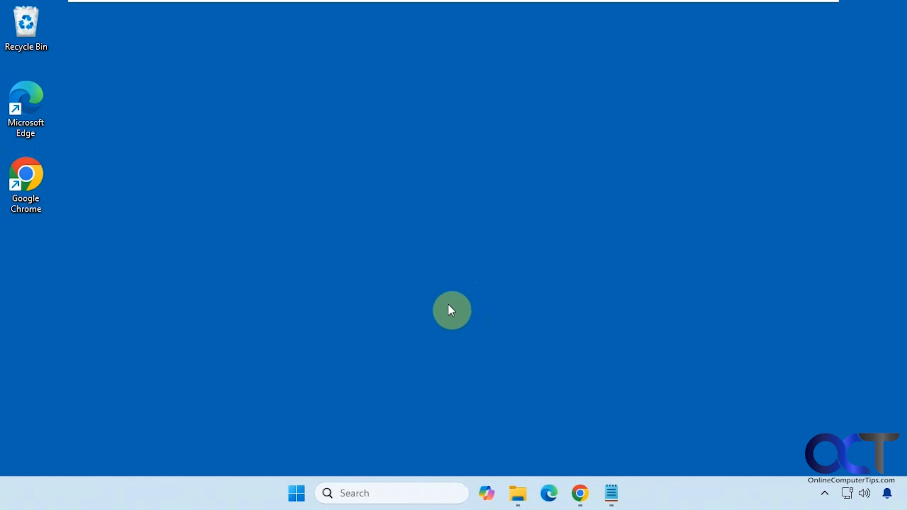
{"action": "mouse_move", "coordinate": [425, 239]}
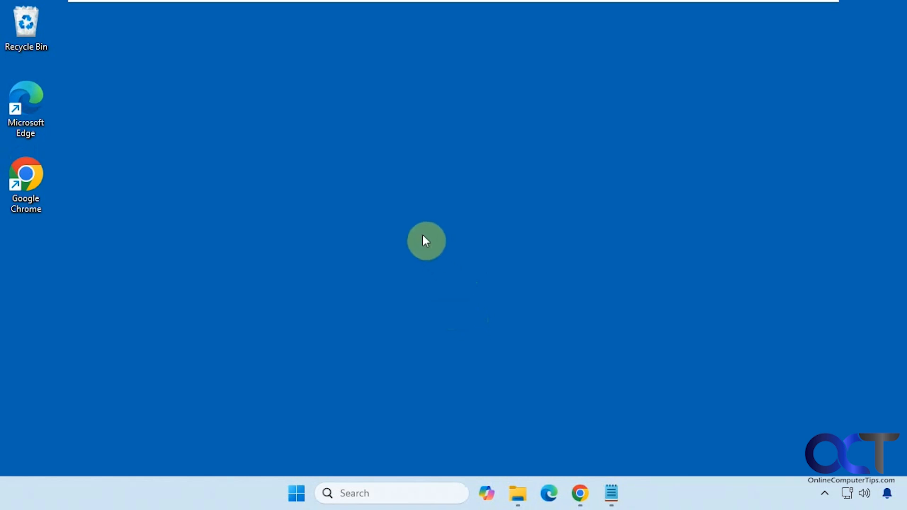
{"action": "mouse_move", "coordinate": [411, 209]}
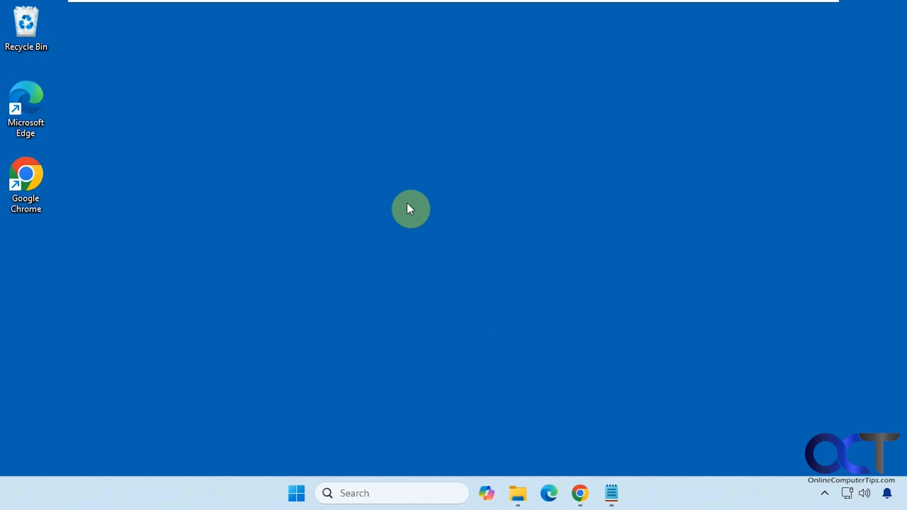
{"action": "mouse_move", "coordinate": [389, 233]}
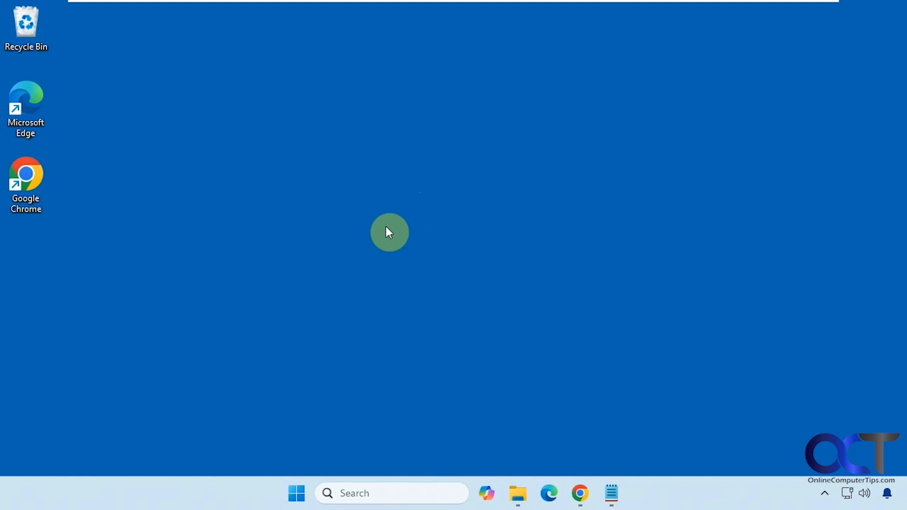
{"action": "mouse_move", "coordinate": [554, 427]}
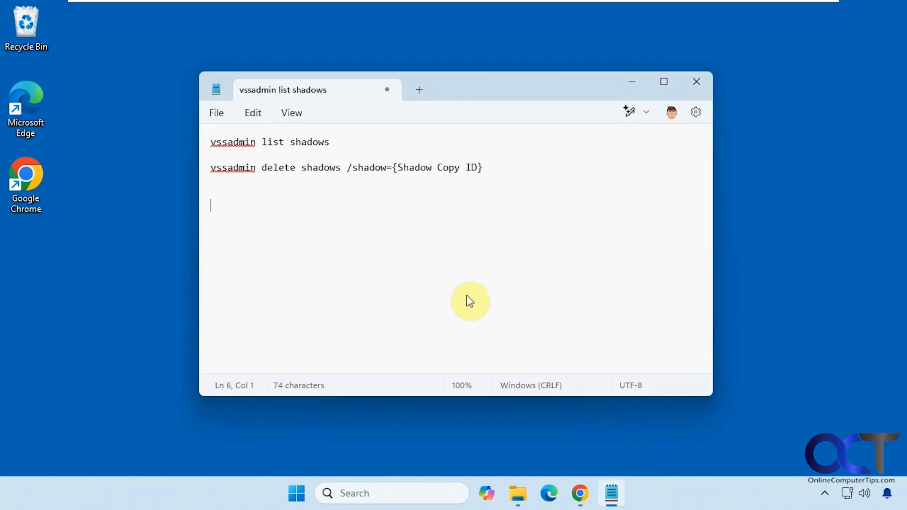
{"action": "mouse_move", "coordinate": [456, 299]}
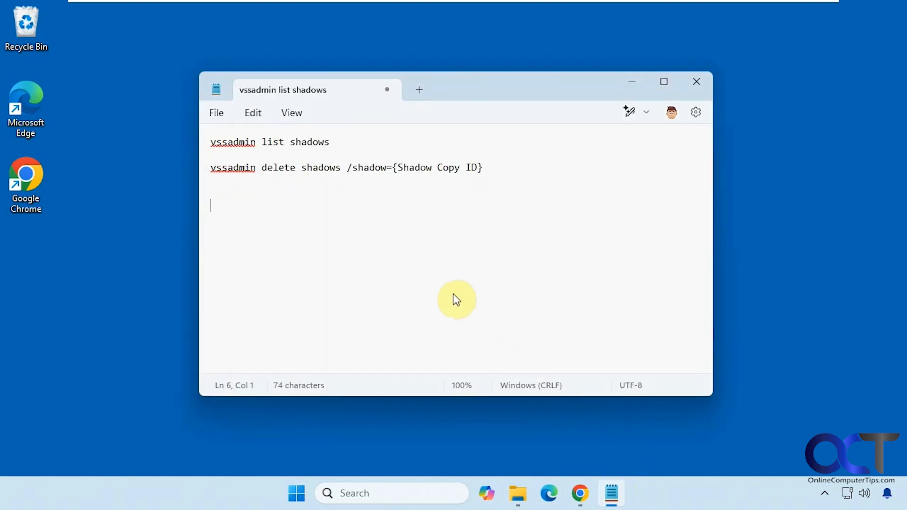
Launch Command Prompt as administrator from the taskbar search for 'cmd'.
{"action": "left_click", "coordinate": [391, 493]}
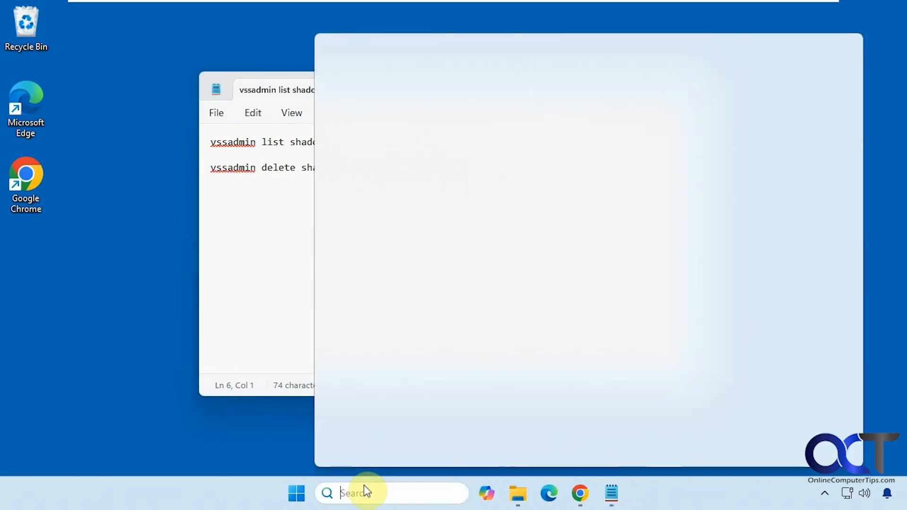
{"action": "type", "text": "cmd"}
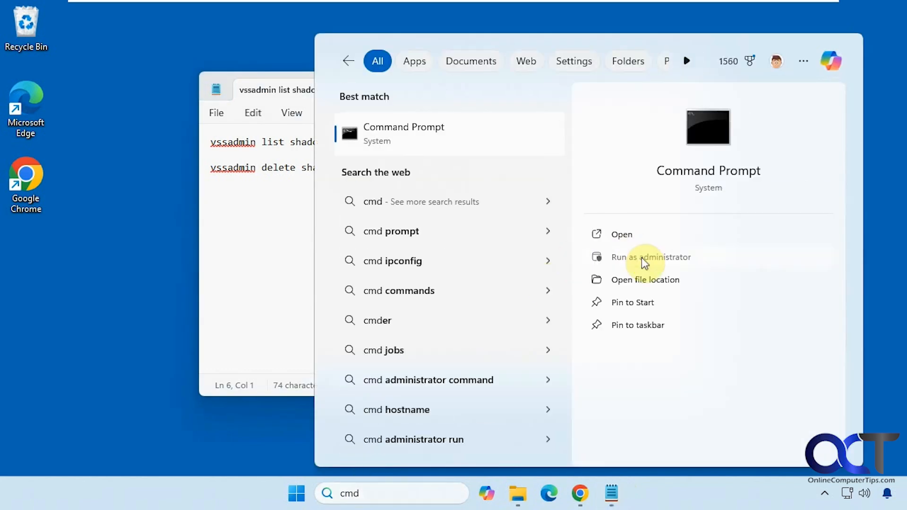
{"action": "left_click", "coordinate": [650, 257]}
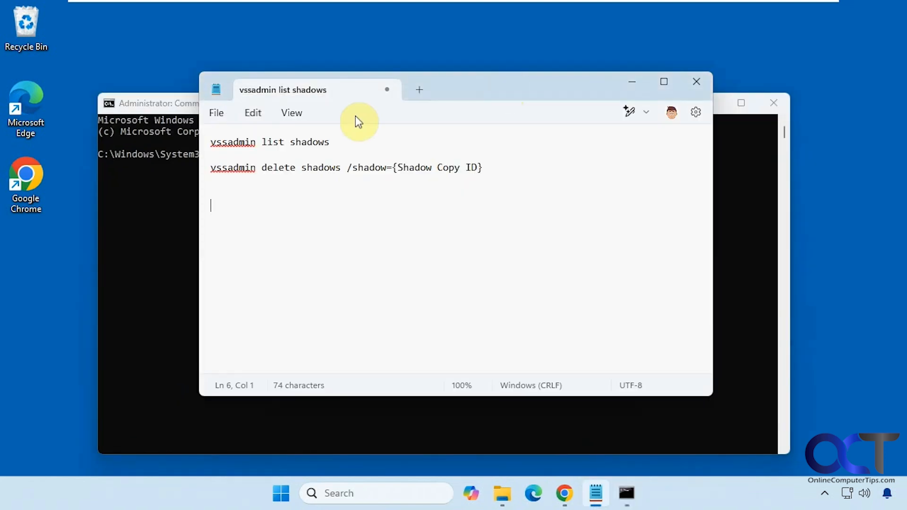
List the two restore points (3/15 and 3/16/2025) in System Restore, then return to the elevated Command Prompt.
{"action": "triple_click", "coordinate": [269, 142]}
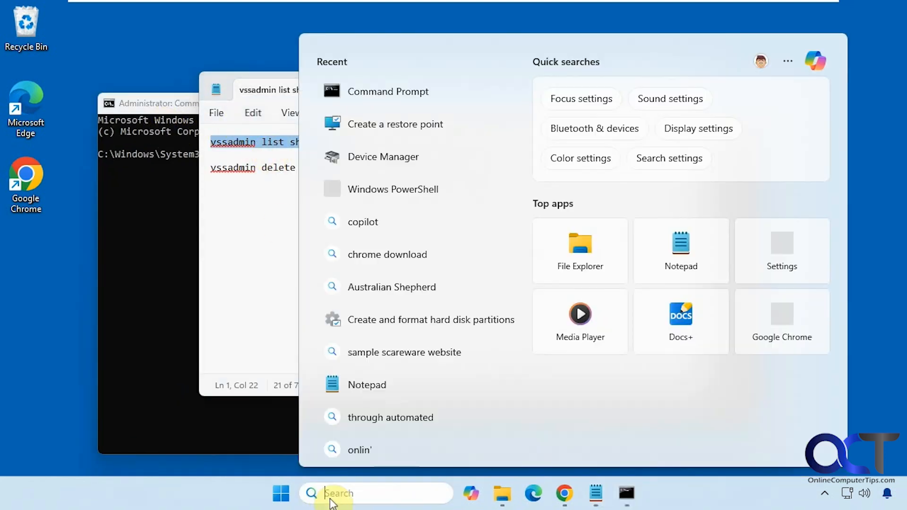
{"action": "type", "text": "syste"}
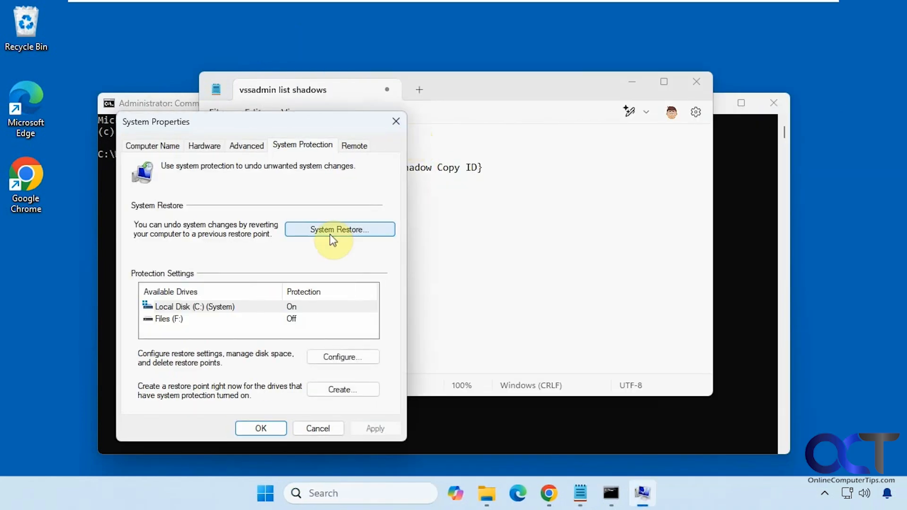
{"action": "left_click", "coordinate": [339, 229]}
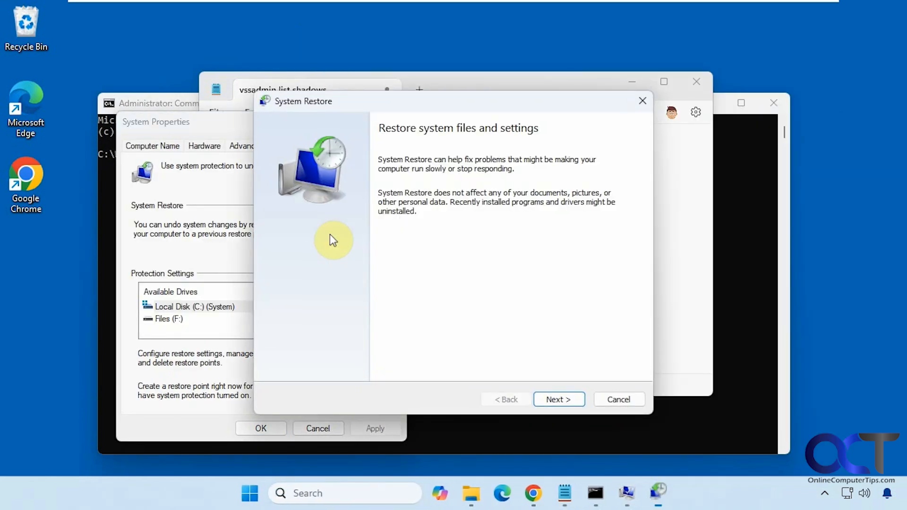
{"action": "left_click", "coordinate": [558, 399]}
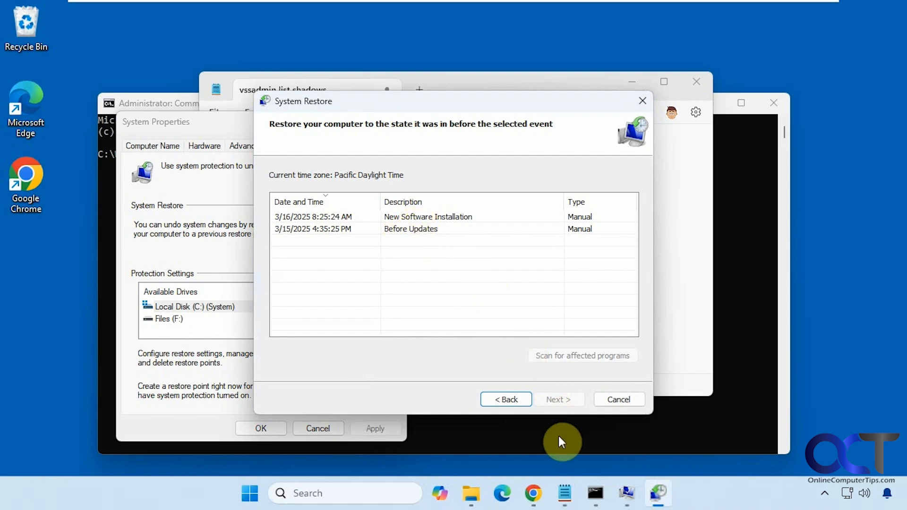
{"action": "left_click", "coordinate": [564, 493]}
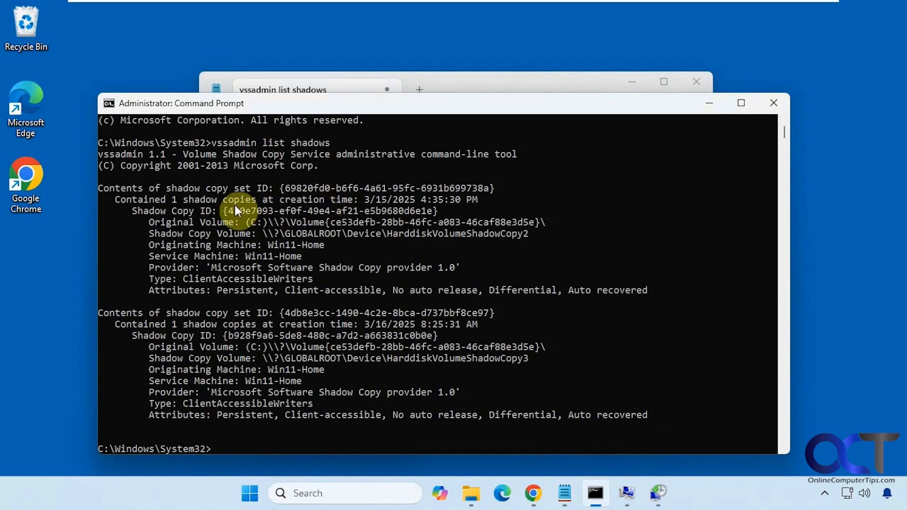
{"action": "mouse_move", "coordinate": [234, 212]}
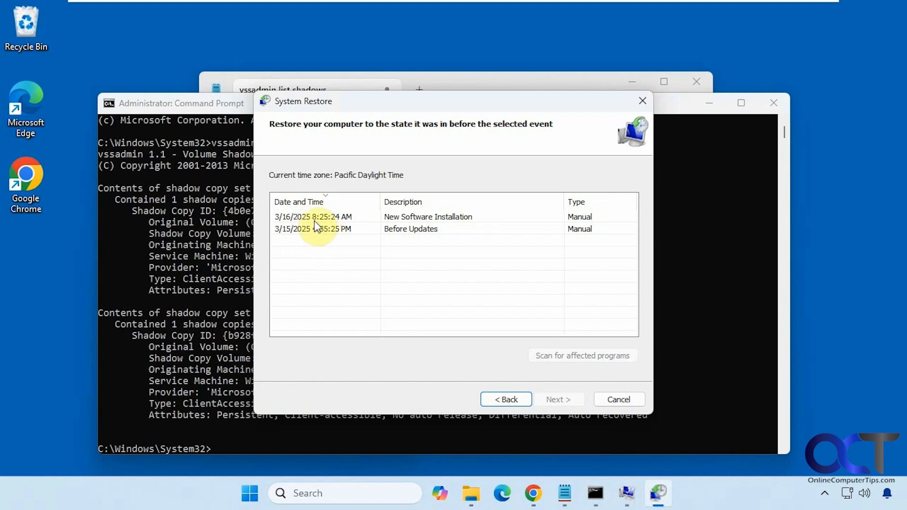
{"action": "mouse_move", "coordinate": [318, 239]}
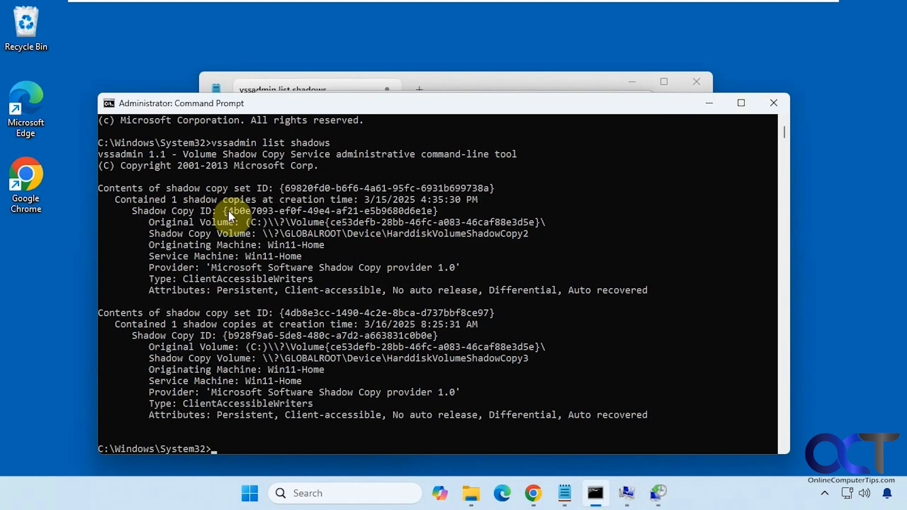
Fill shadow copy ID {4b0e7093-ef0f-49e4-af21-e5b9680d6e1e} into the Notepad delete command and select the finished line.
{"action": "left_click", "coordinate": [563, 493]}
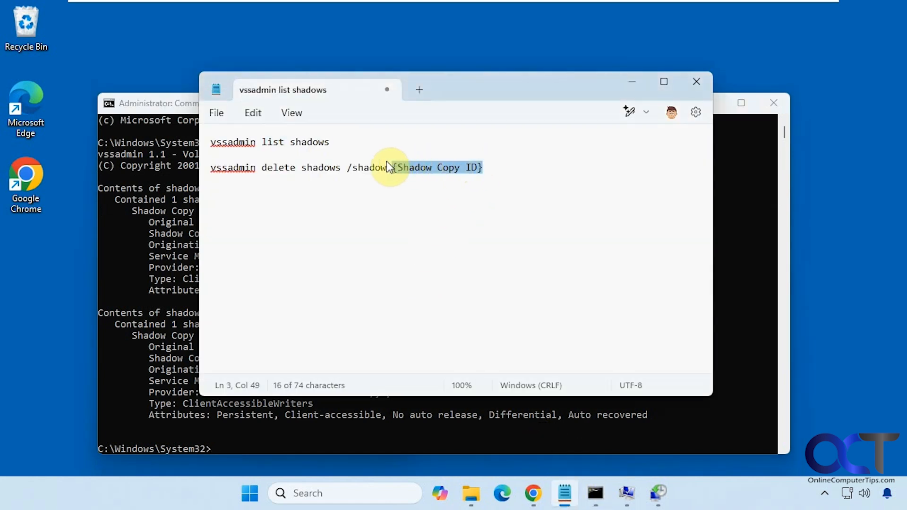
{"action": "type", "text": "{4b0e7093-ef0f-49e4-af21-e5b9680d6e1e}"}
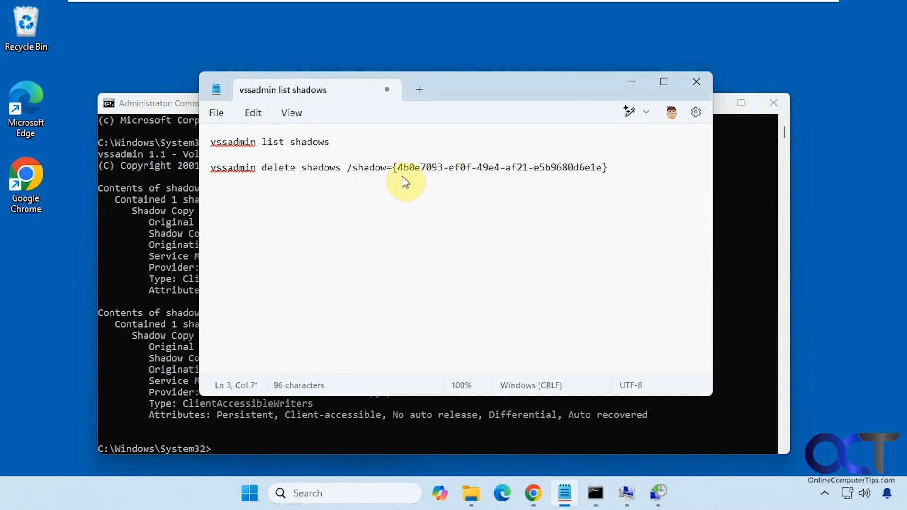
{"action": "left_click_drag", "start_coordinate": [406, 182], "coordinate": [209, 169]}
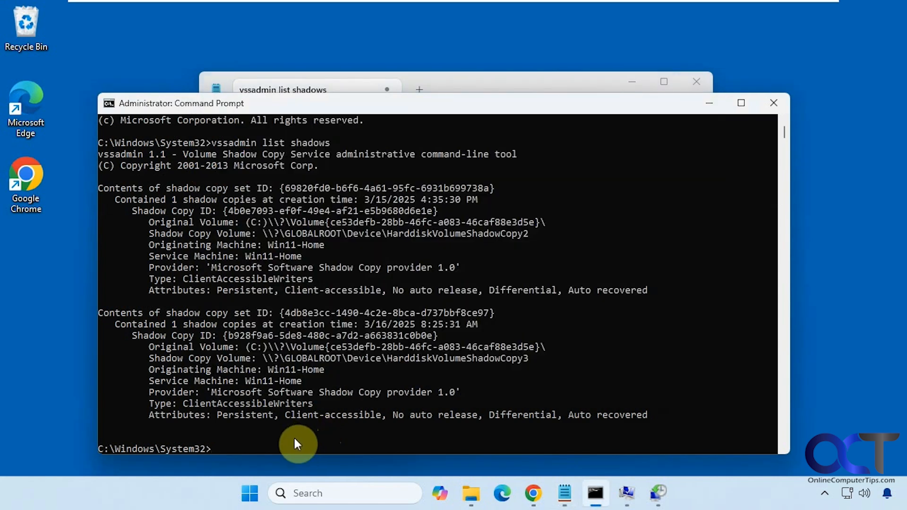
Run vssadmin delete shadows /shadow={4b0e7093-ef0f-49e4-af21-e5b9680d6e1e} and confirm with y.
{"action": "type", "text": "vssadmin delete shadows /shadow={4b0e7093-ef0f-49e4-af21-e5b9680d6e1e}"}
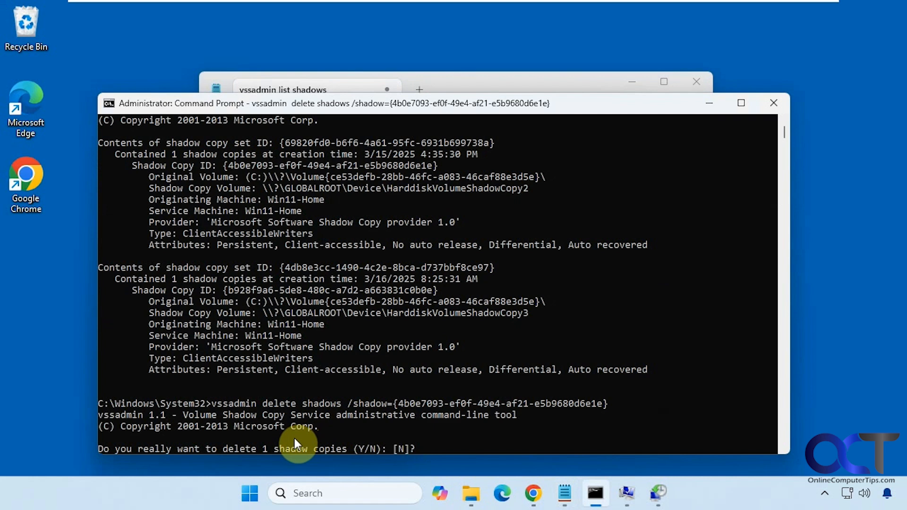
{"action": "type", "text": "y"}
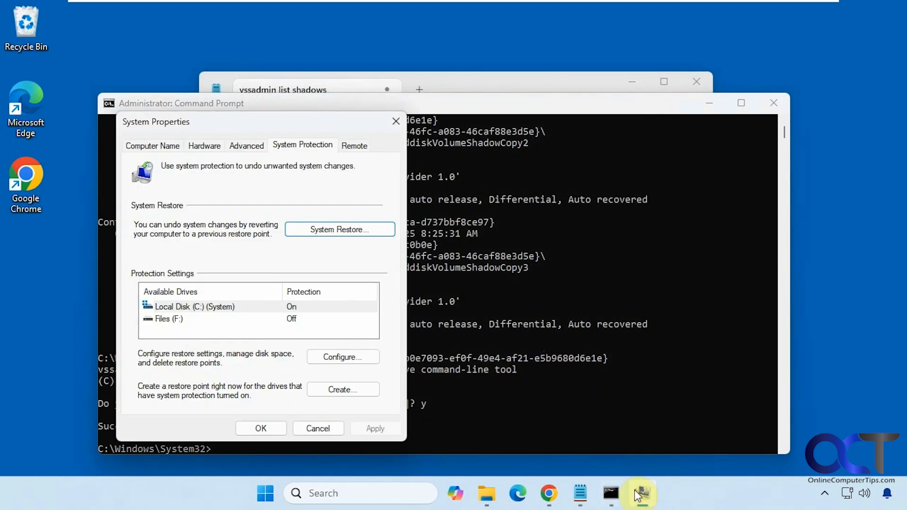
{"action": "left_click", "coordinate": [340, 228]}
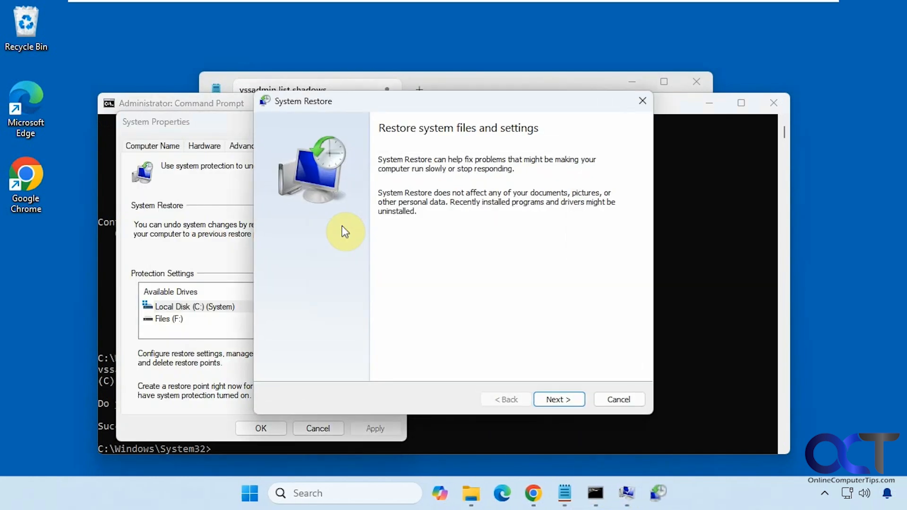
{"action": "left_click", "coordinate": [557, 399]}
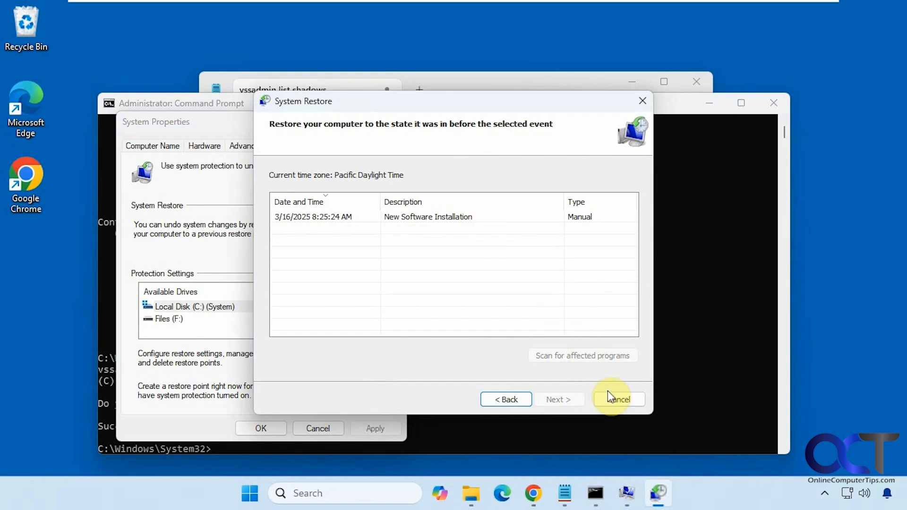
{"action": "left_click", "coordinate": [618, 398]}
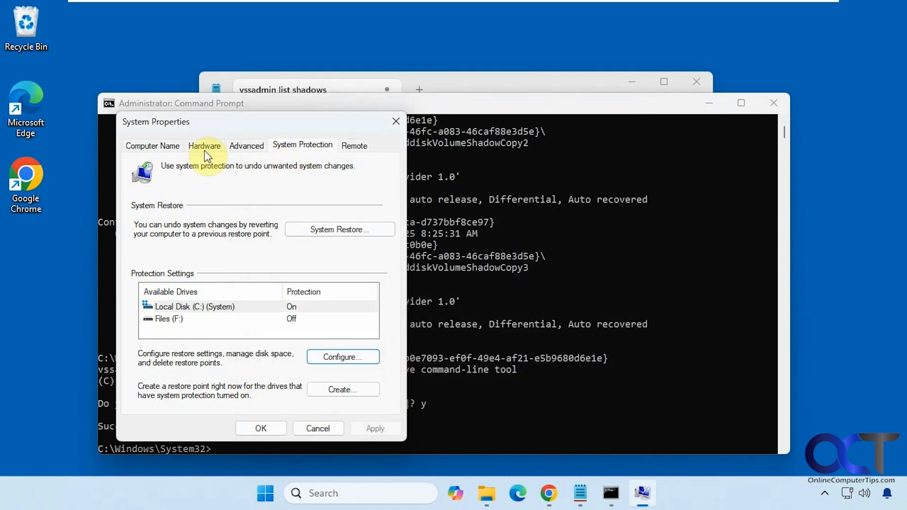
{"action": "mouse_move", "coordinate": [335, 322]}
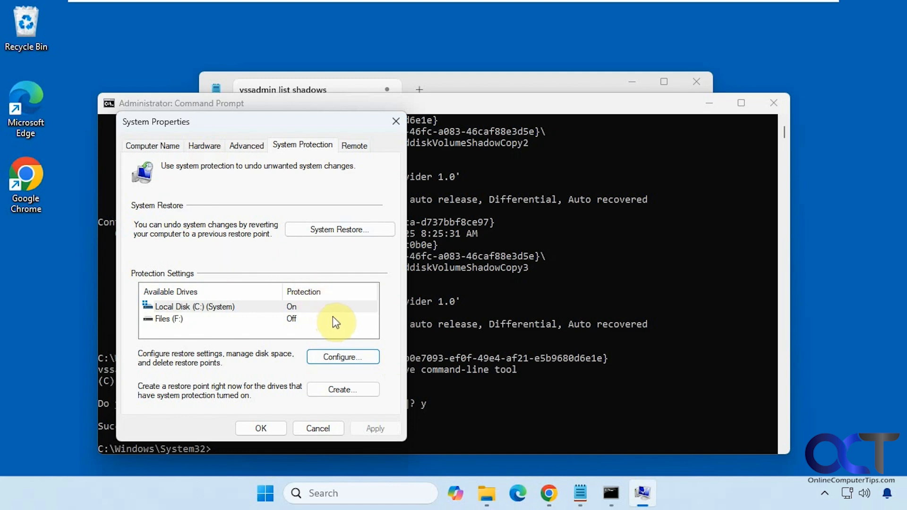
Show the System Protection settings for Local Disk (C:) with its disk space usage.
{"action": "left_click", "coordinate": [342, 357]}
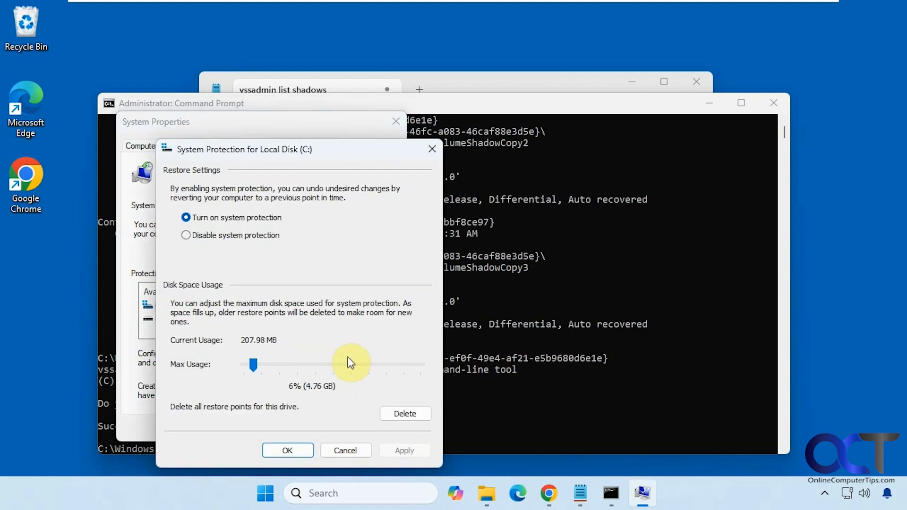
{"action": "mouse_move", "coordinate": [374, 342]}
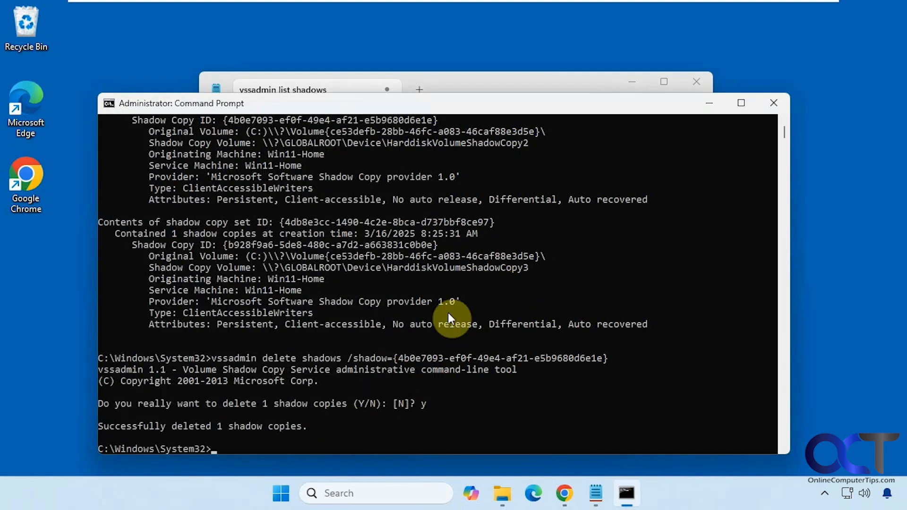
{"action": "mouse_move", "coordinate": [447, 306]}
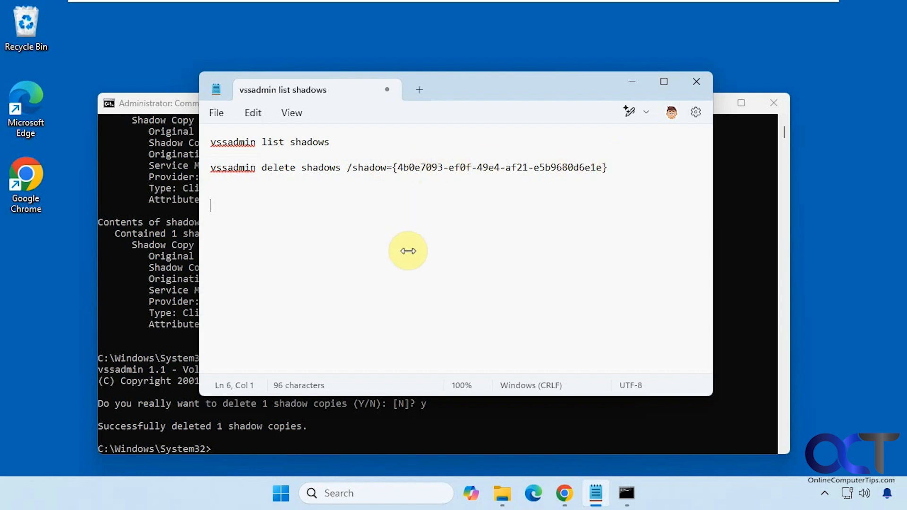
{"action": "mouse_move", "coordinate": [356, 256]}
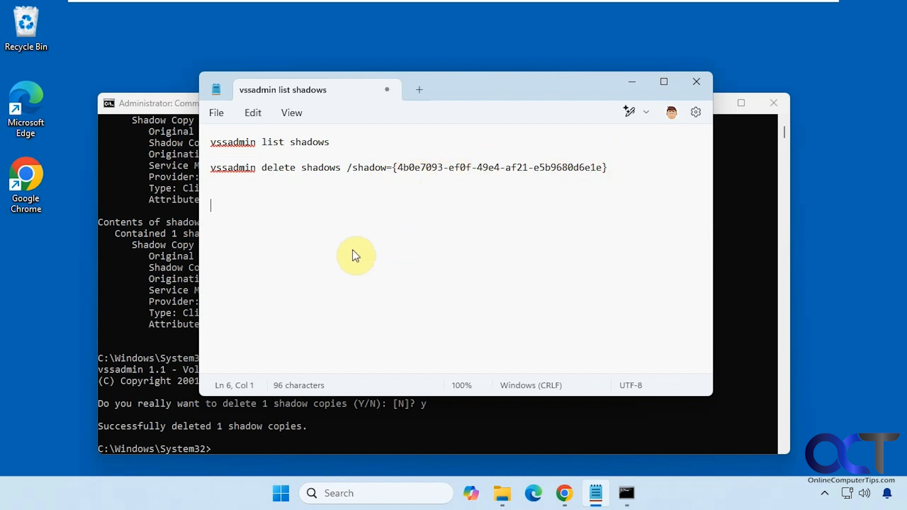
{"action": "mouse_move", "coordinate": [389, 227]}
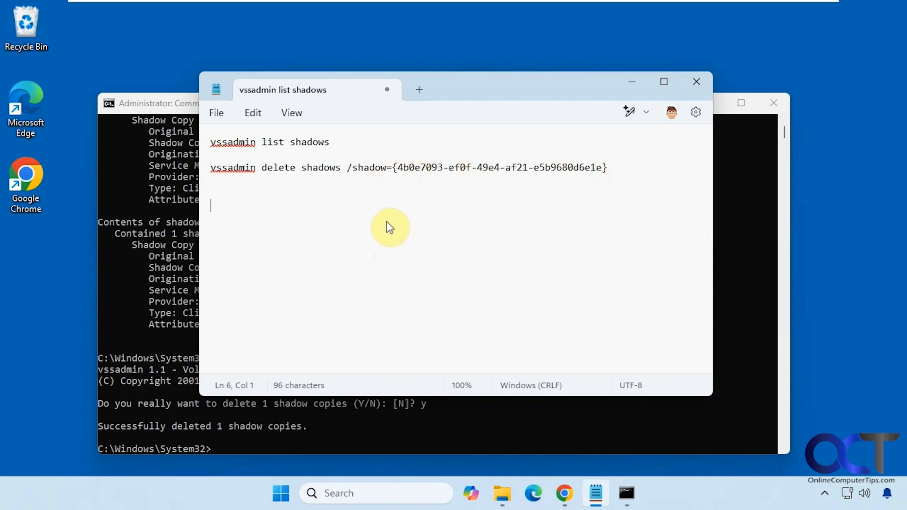
Highlight the shadow copy ID in the Notepad delete command.
{"action": "left_click_drag", "start_coordinate": [393, 168], "coordinate": [607, 167]}
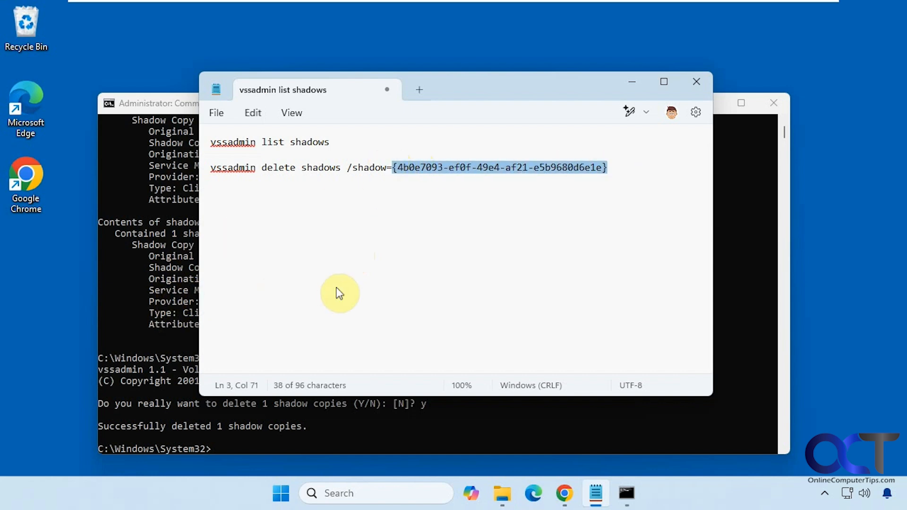
{"action": "mouse_move", "coordinate": [347, 296]}
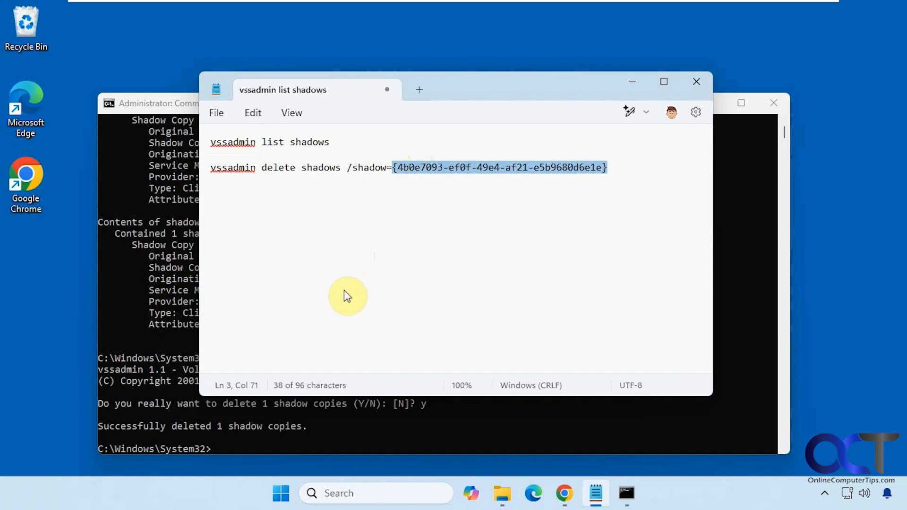